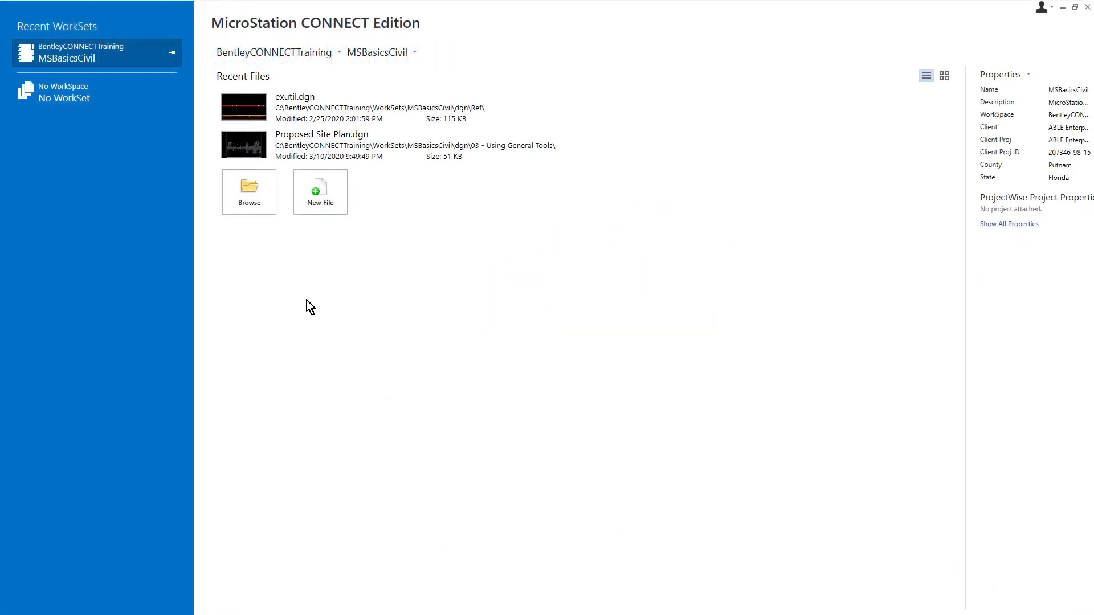
# Step: Open Proposed Site Plan.dgn from the 05 - Additional Drawing Tools folder
pyautogui.click(249, 192)
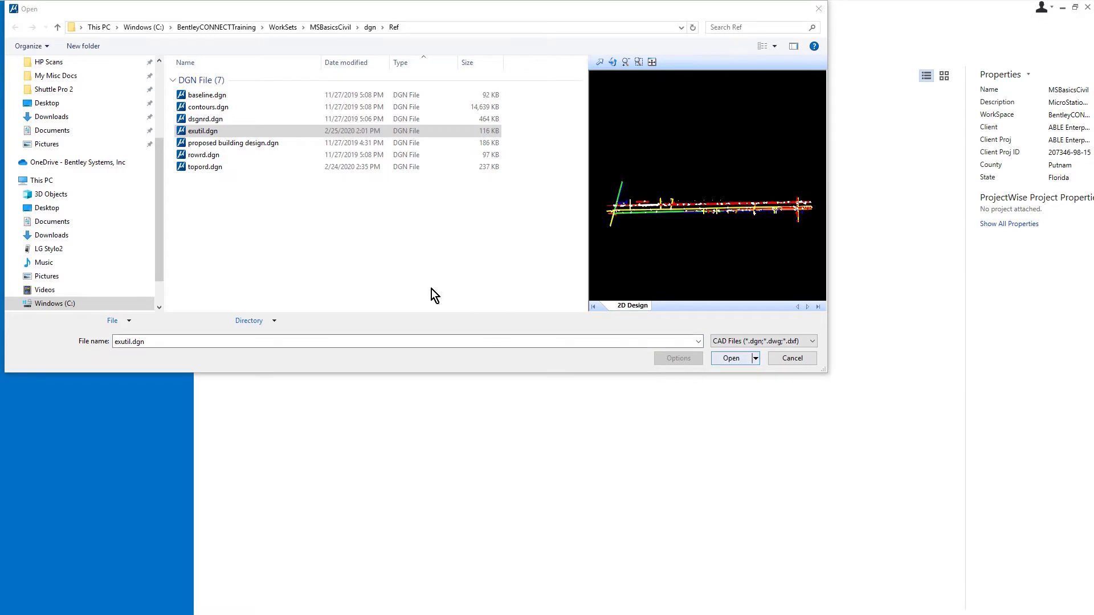
pyautogui.click(370, 27)
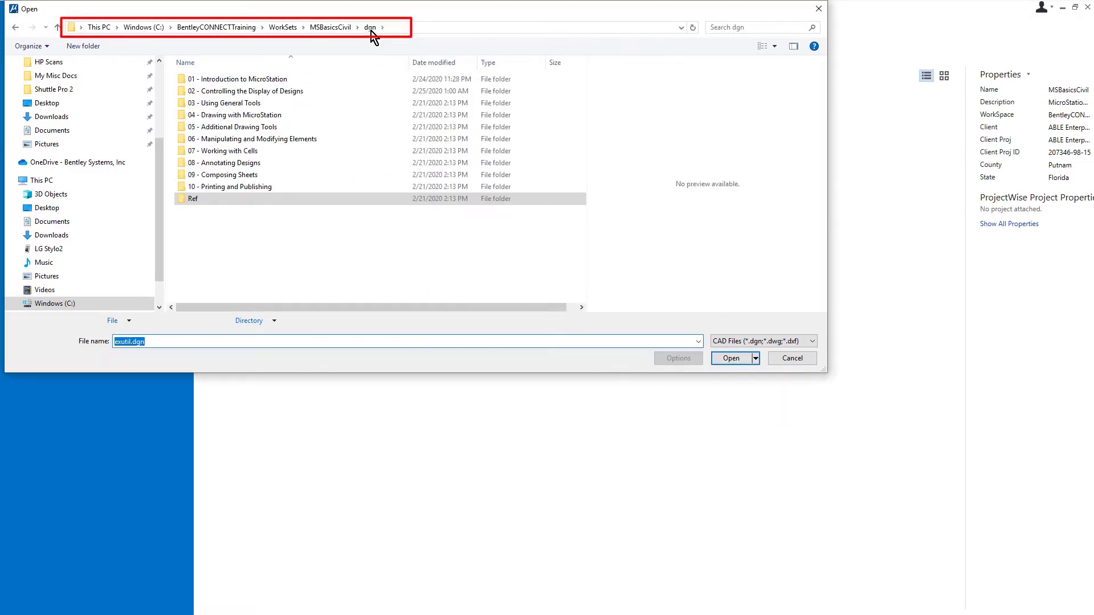
pyautogui.click(233, 126)
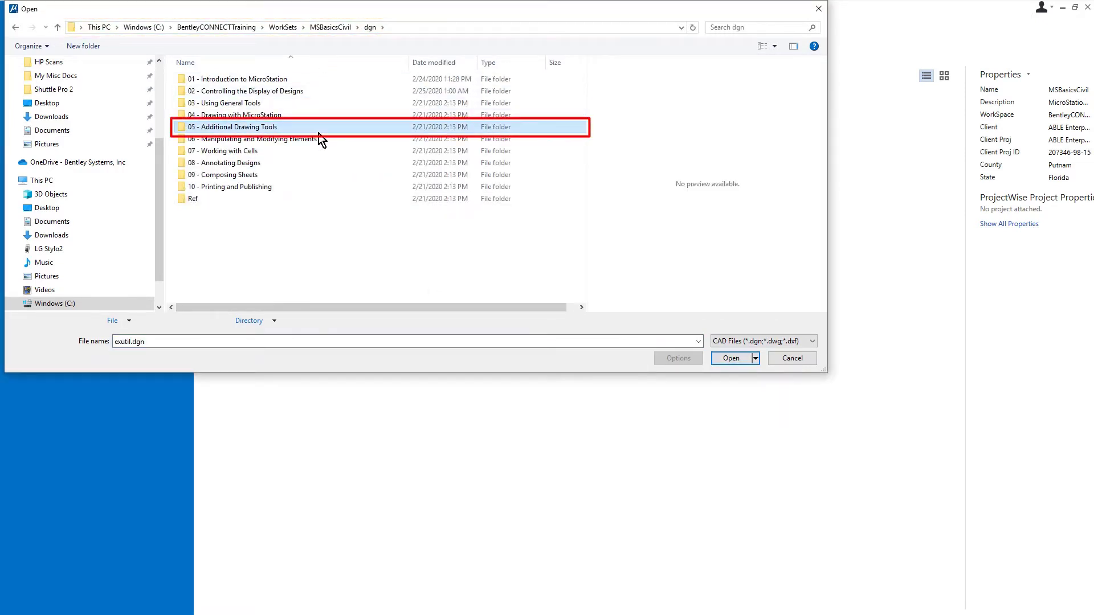
pyautogui.doubleClick(232, 126)
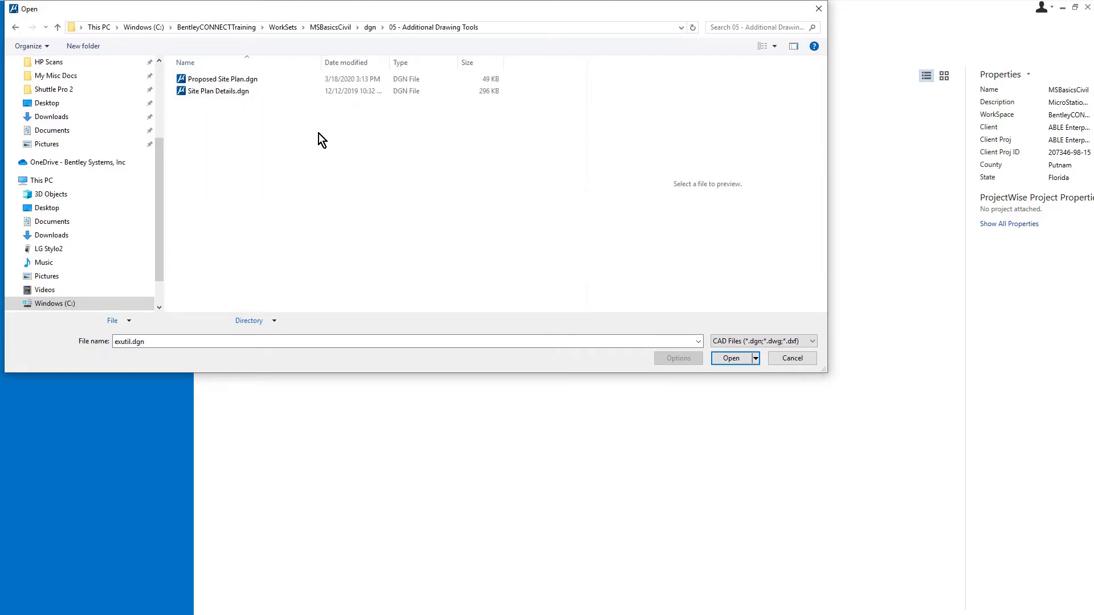
pyautogui.click(222, 79)
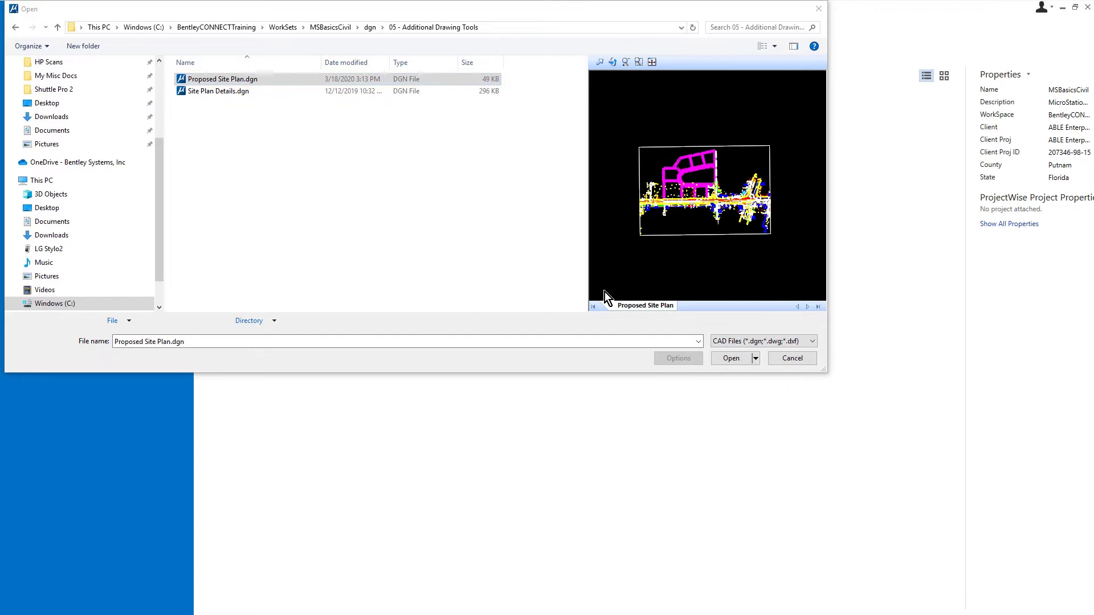
pyautogui.click(731, 358)
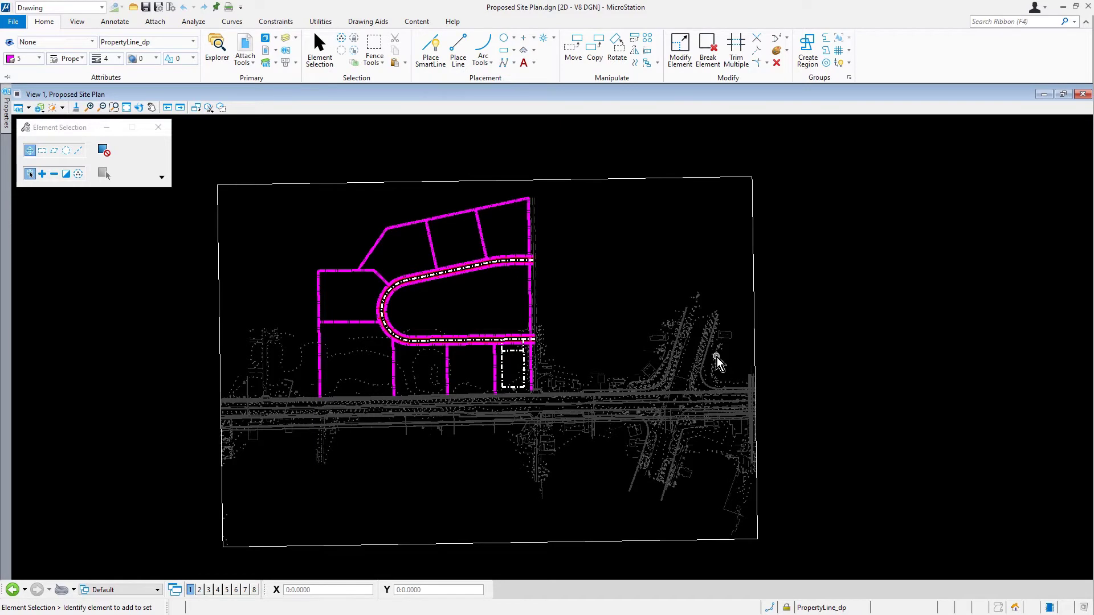
pyautogui.moveTo(718, 362)
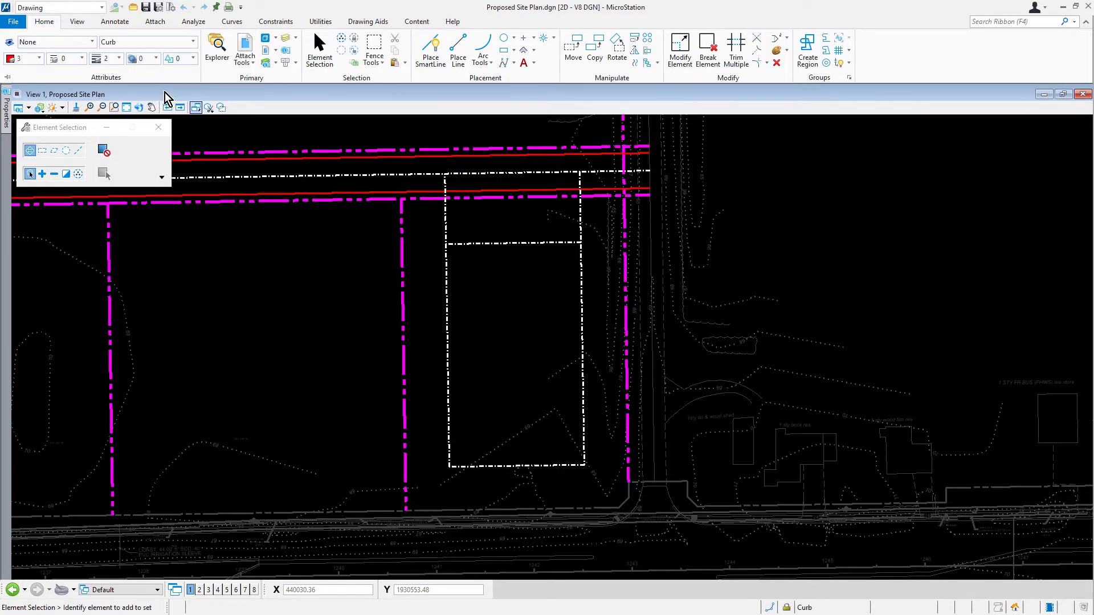
pyautogui.moveTo(422, 94)
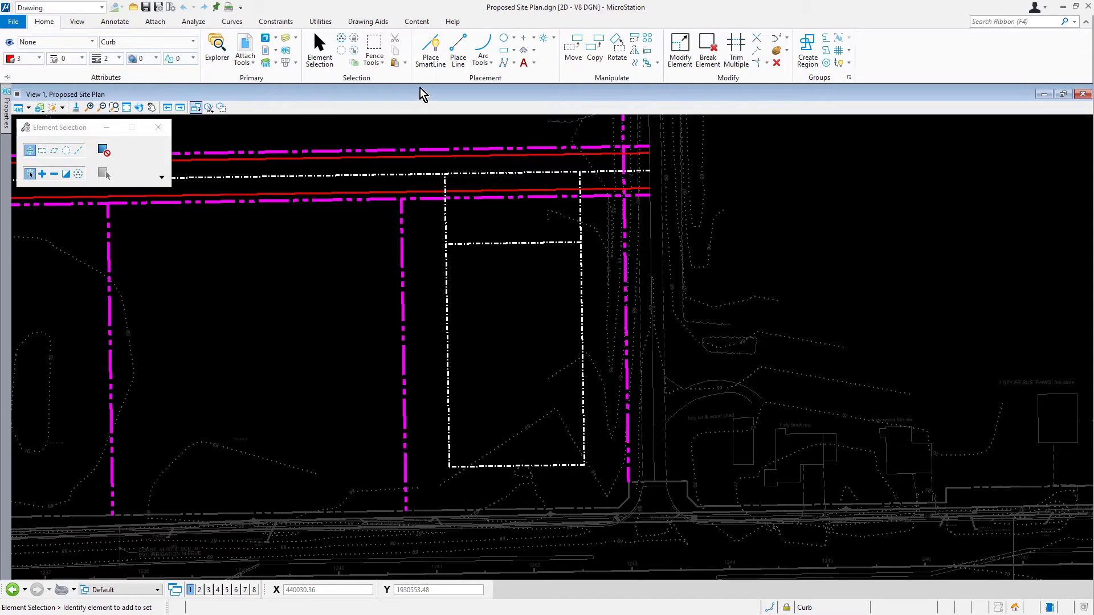
pyautogui.moveTo(507, 51)
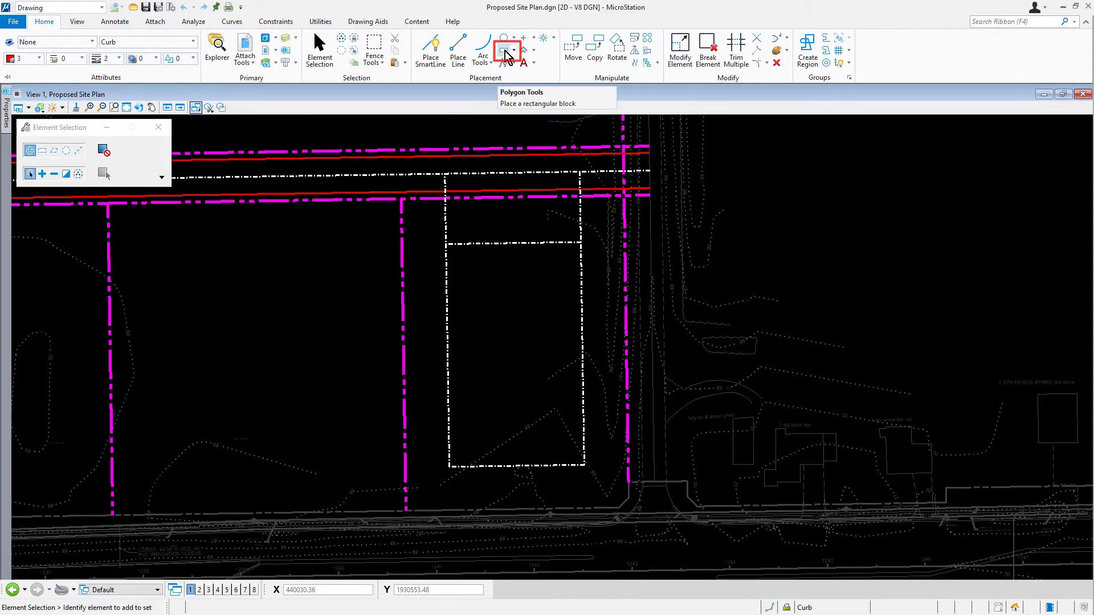
# Step: Start the Place Block tool with its method set to Rotated
pyautogui.click(506, 54)
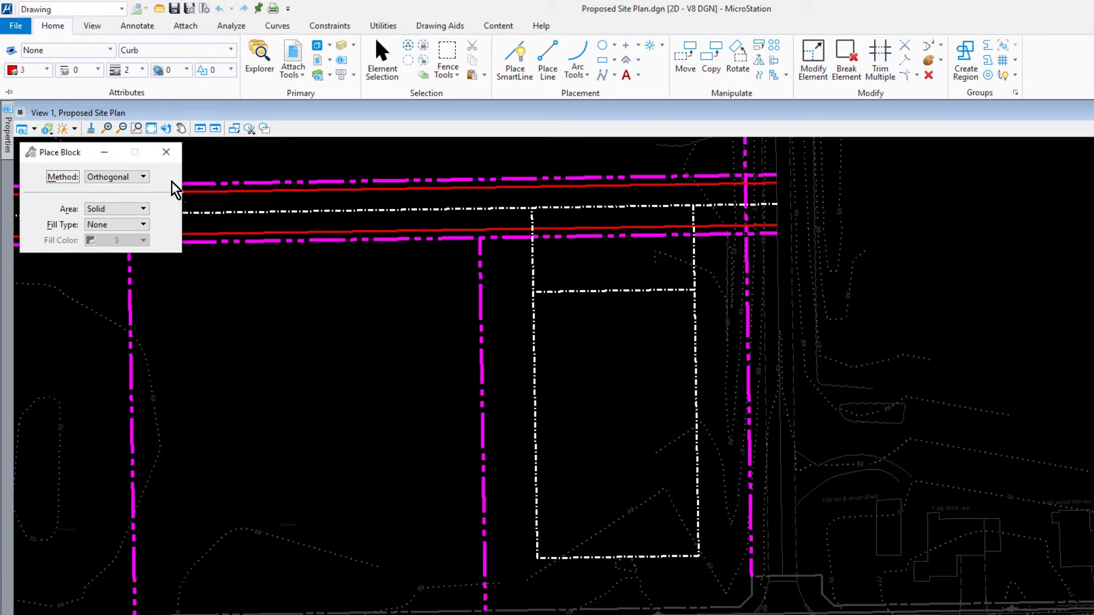
pyautogui.click(116, 177)
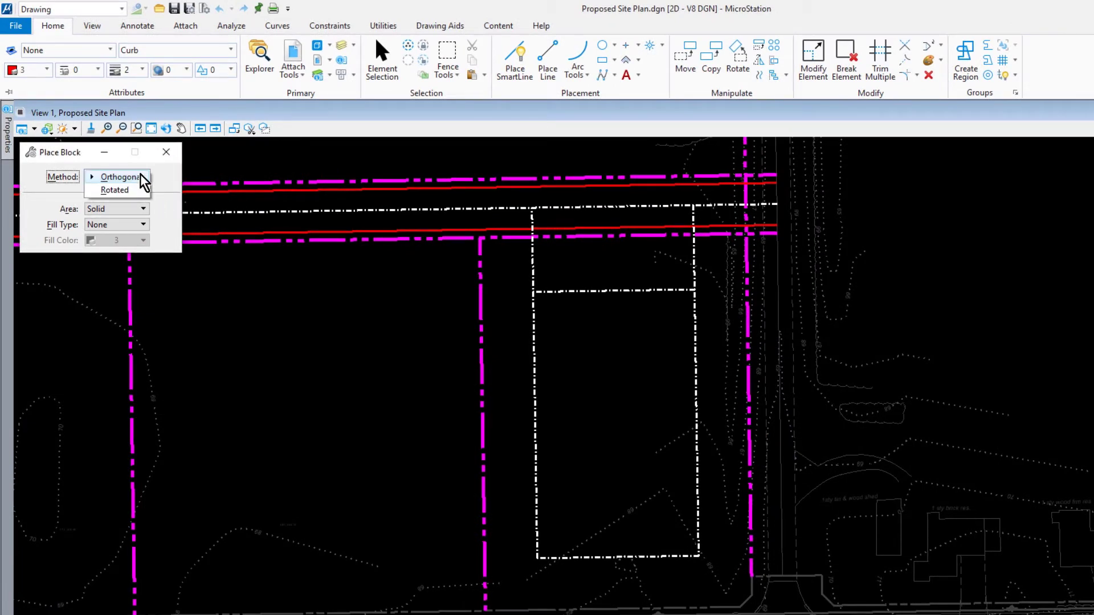
pyautogui.click(114, 190)
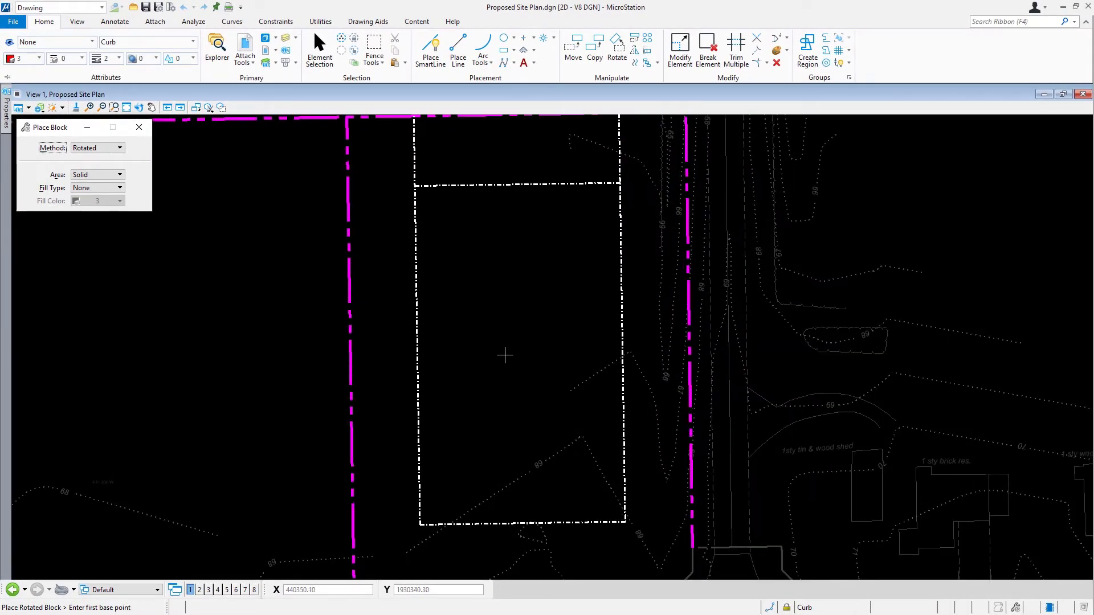
pyautogui.moveTo(416, 186)
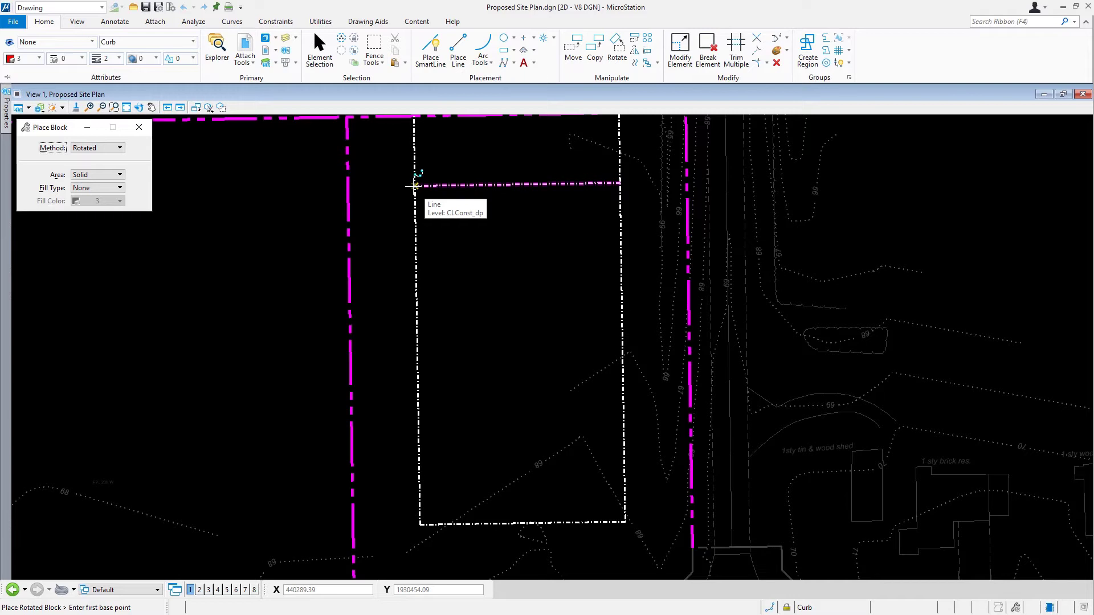
# Step: Put the AccuDraw origin at the outline's top-left corner and rotate its axes to the dashed line
pyautogui.press('m')
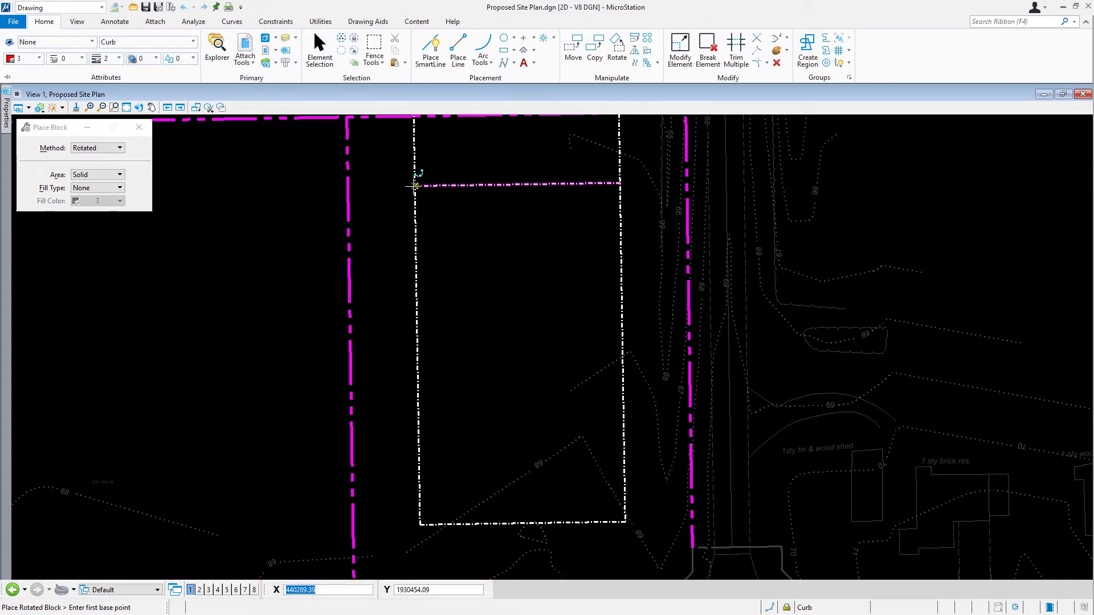
pyautogui.click(414, 187)
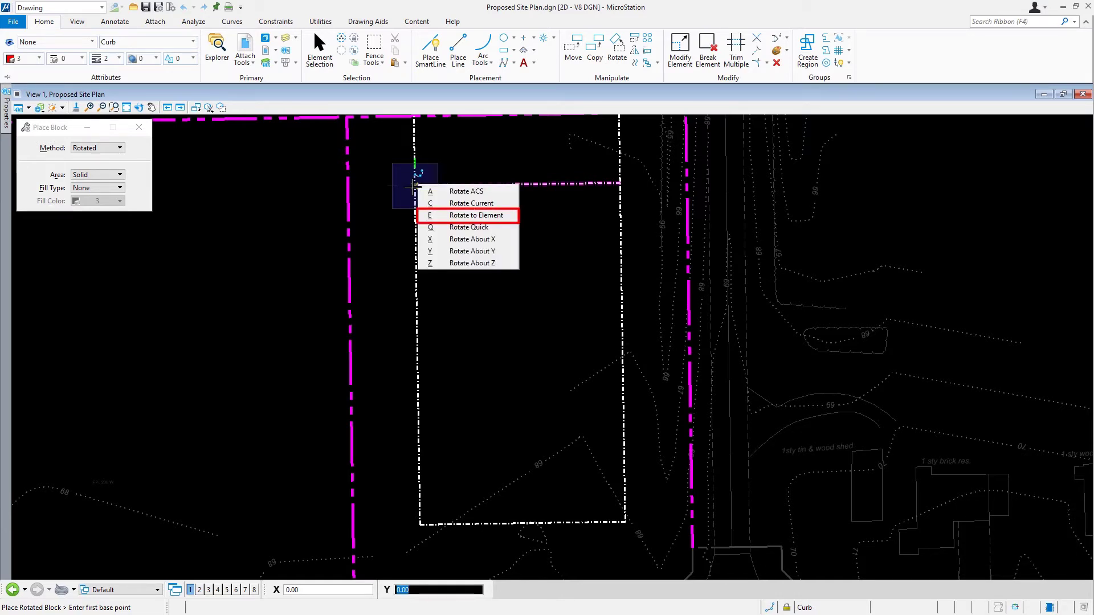
pyautogui.click(478, 215)
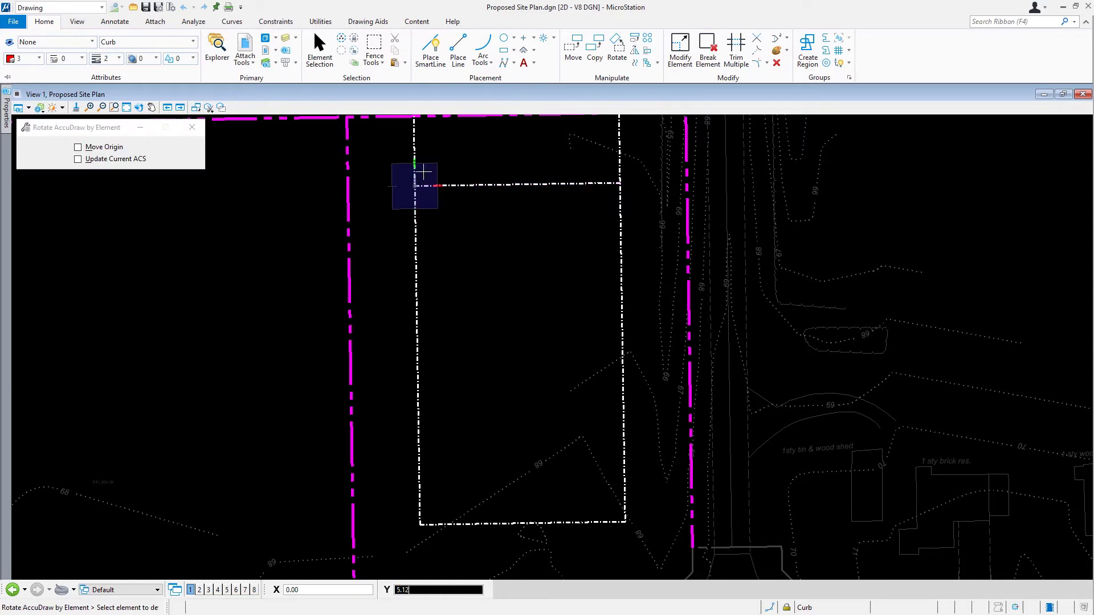
pyautogui.moveTo(488, 185)
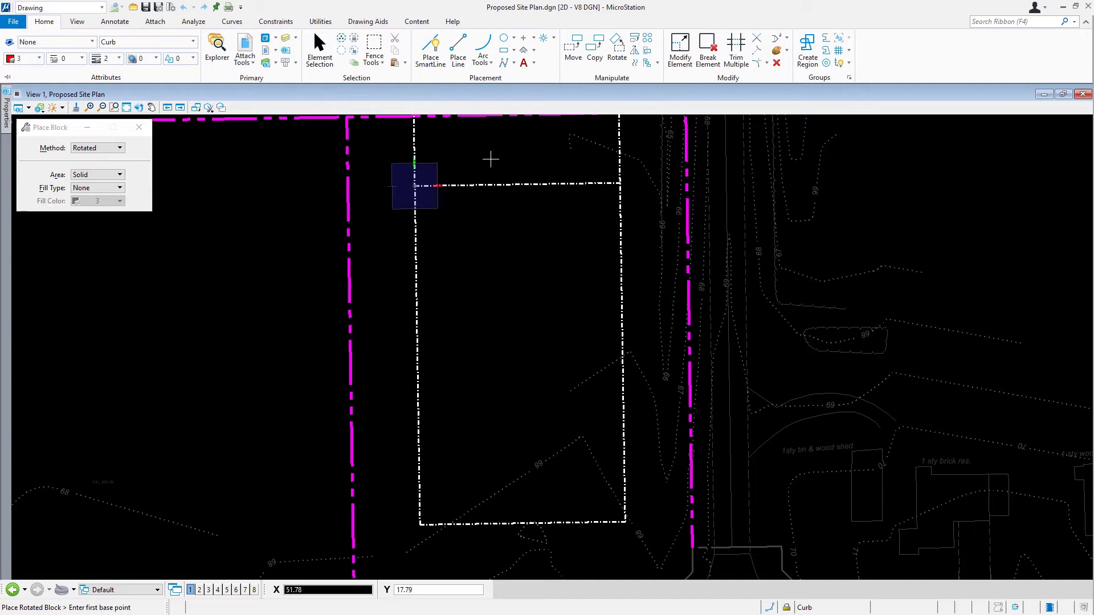
pyautogui.moveTo(546, 162)
pyautogui.write('30')
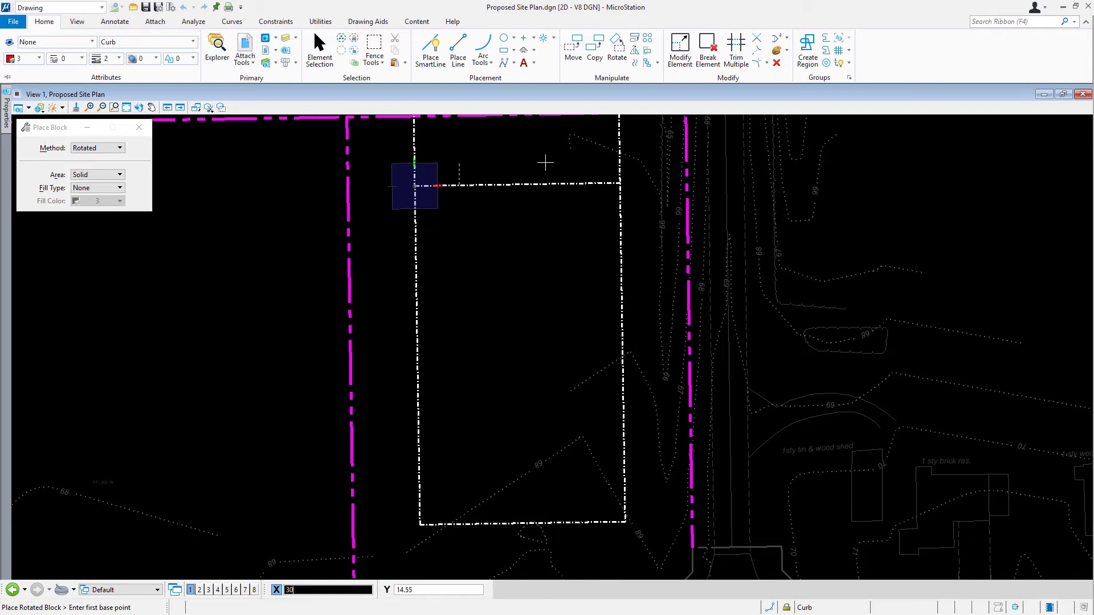
pyautogui.moveTo(536, 262)
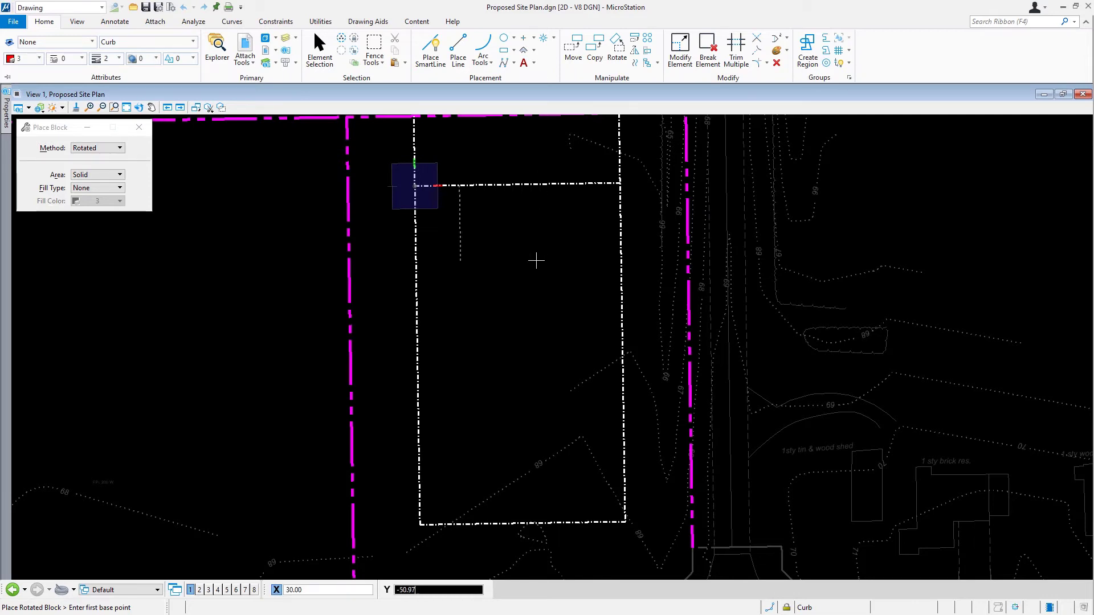
# Step: Place the block's first corner at a 30 by 30 offset from the outline corner
pyautogui.write('30')
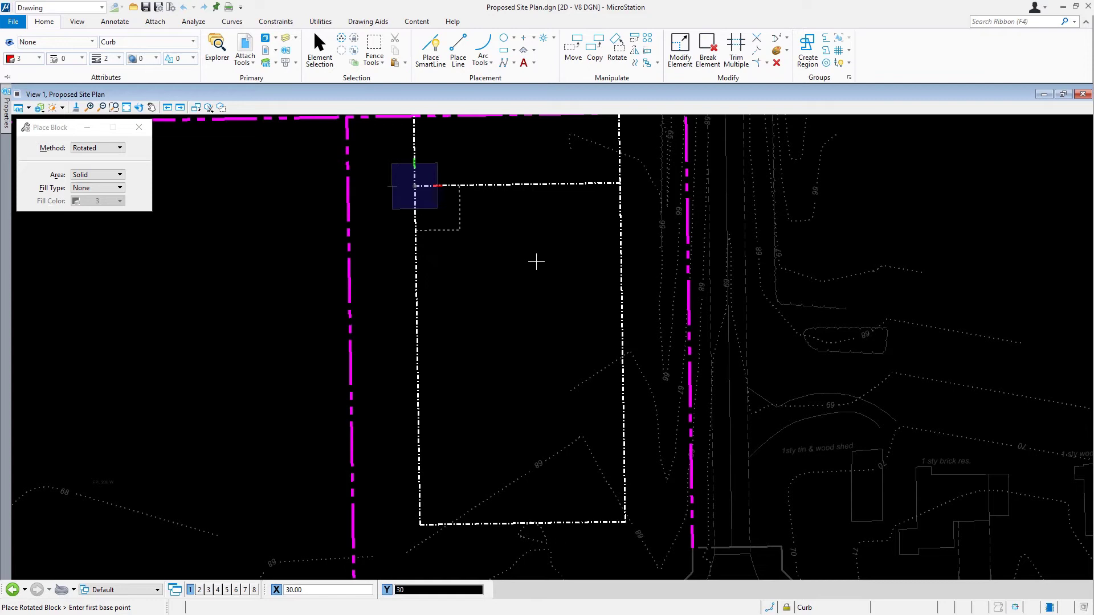
pyautogui.click(414, 186)
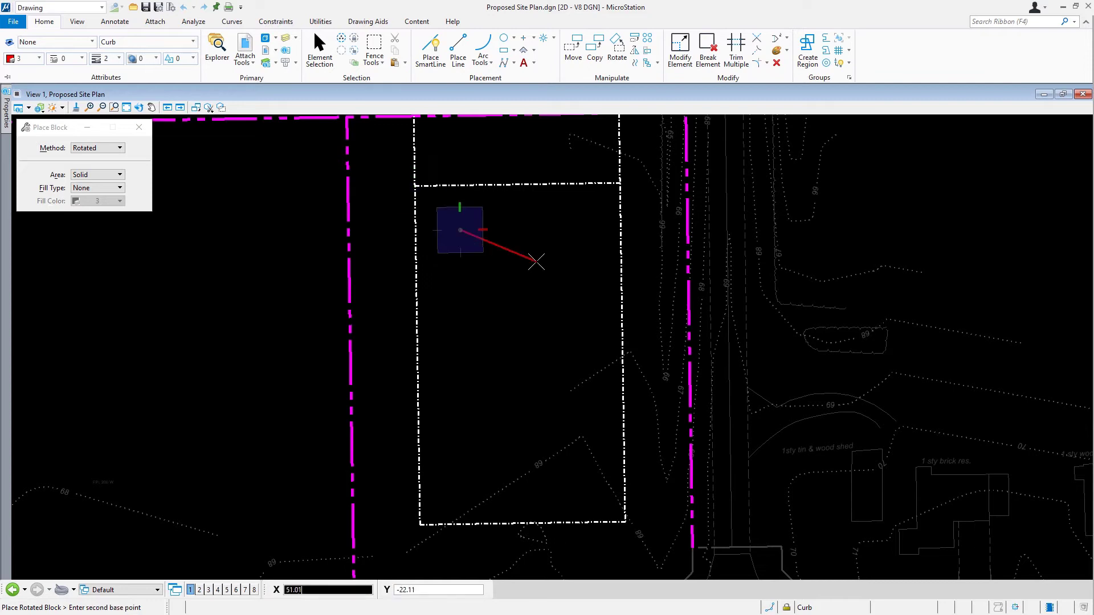
pyautogui.moveTo(536, 262)
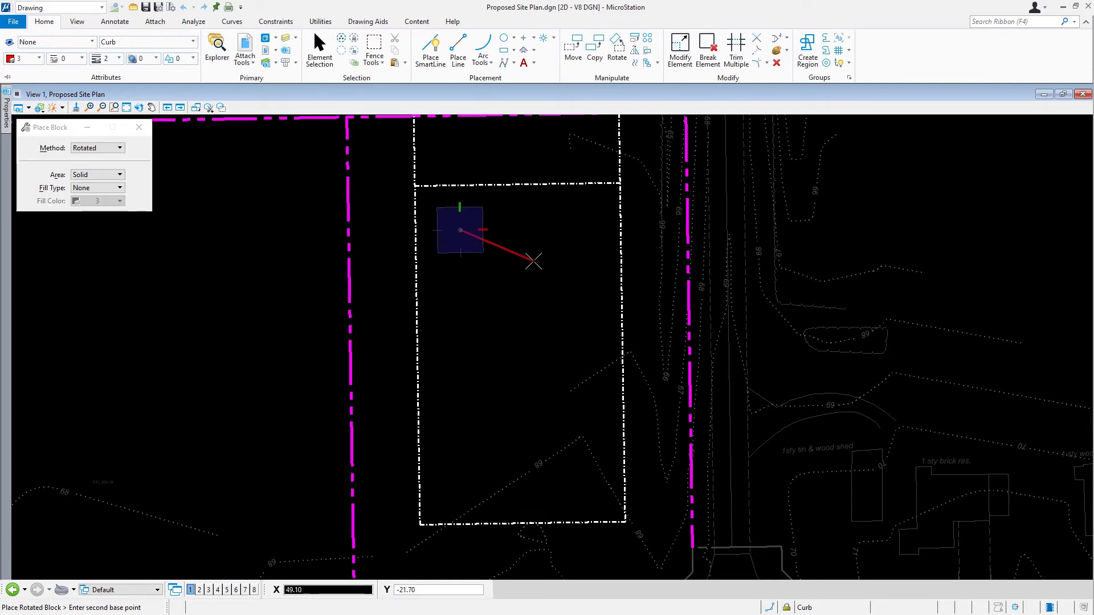
pyautogui.moveTo(550, 228)
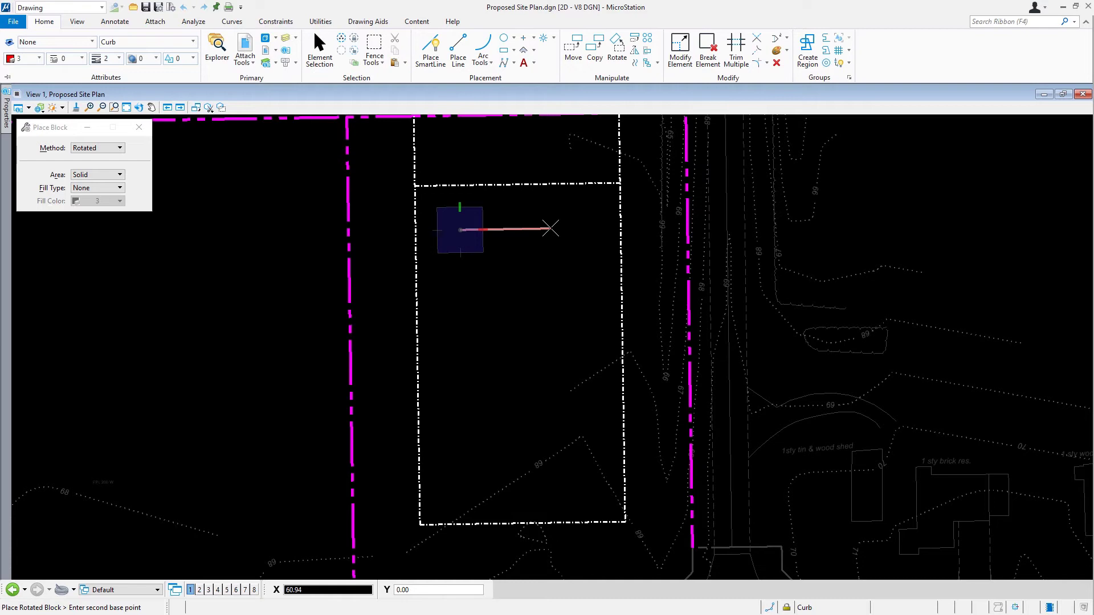
pyautogui.moveTo(572, 229)
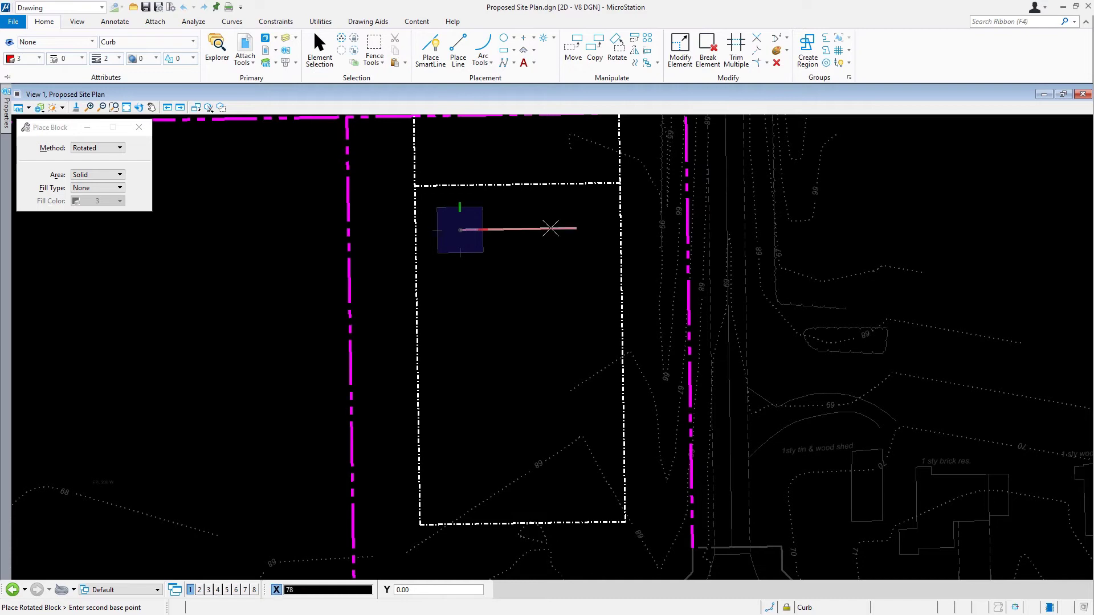
# Step: Set the block's second point at X 78, then its diagonal corner at Y 166
pyautogui.click(550, 229)
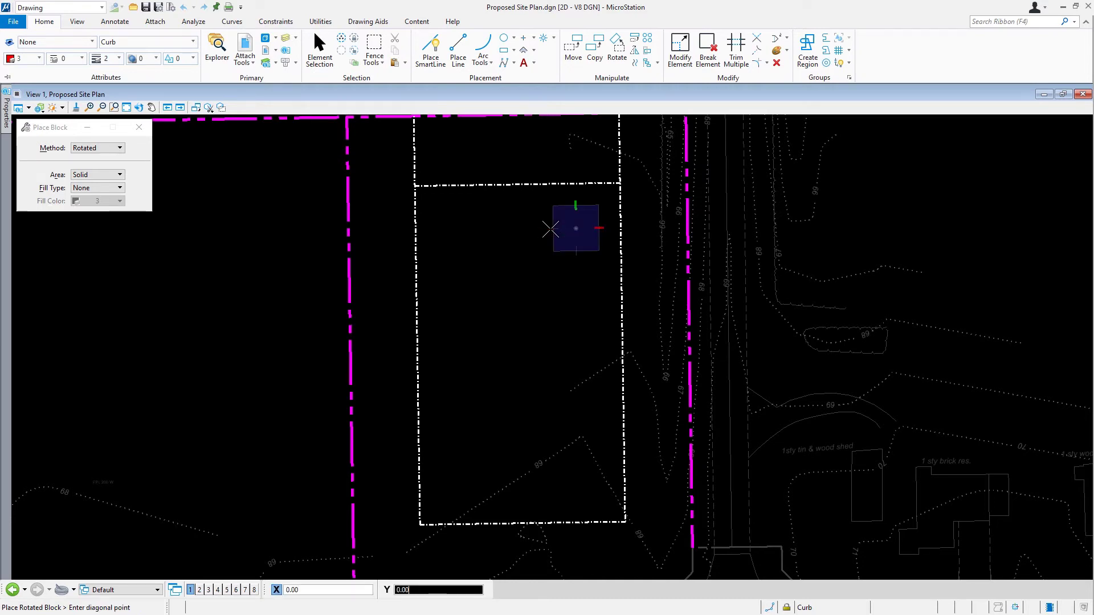
pyautogui.moveTo(532, 313)
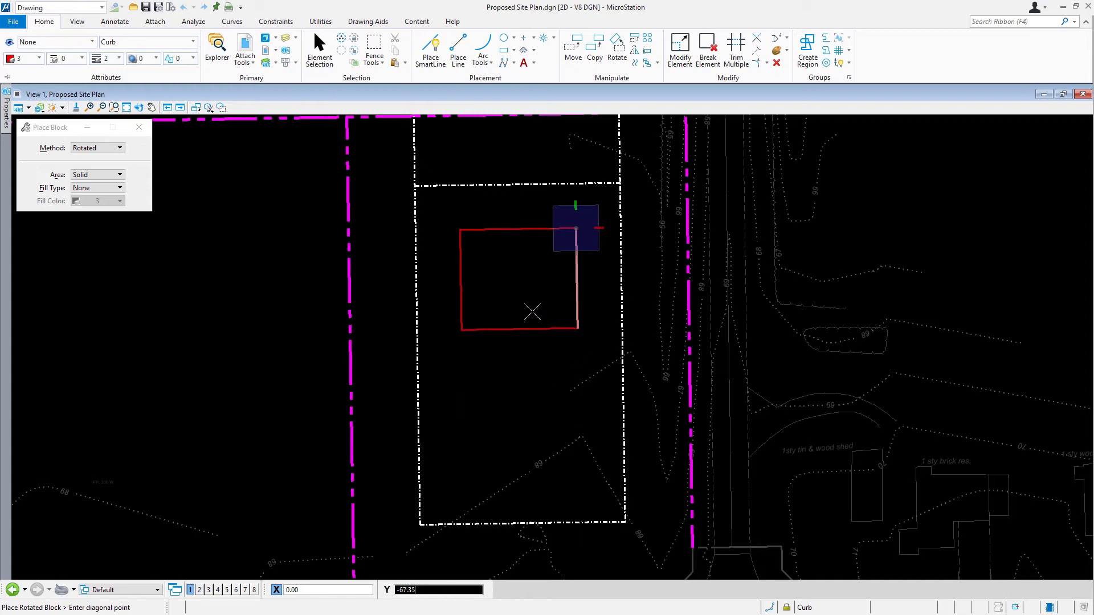
pyautogui.moveTo(529, 271)
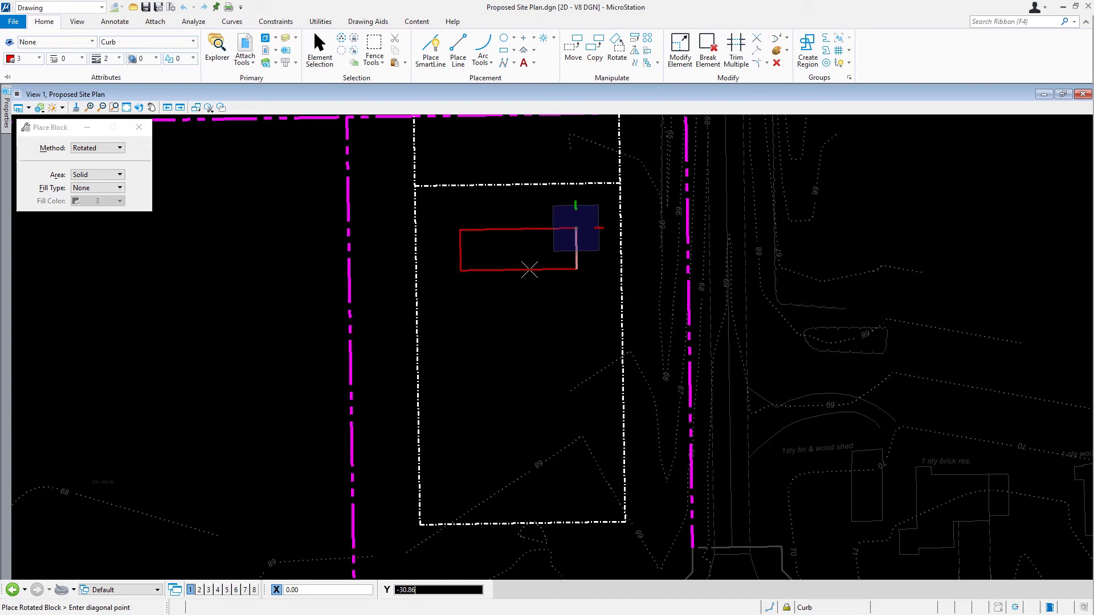
pyautogui.moveTo(529, 438)
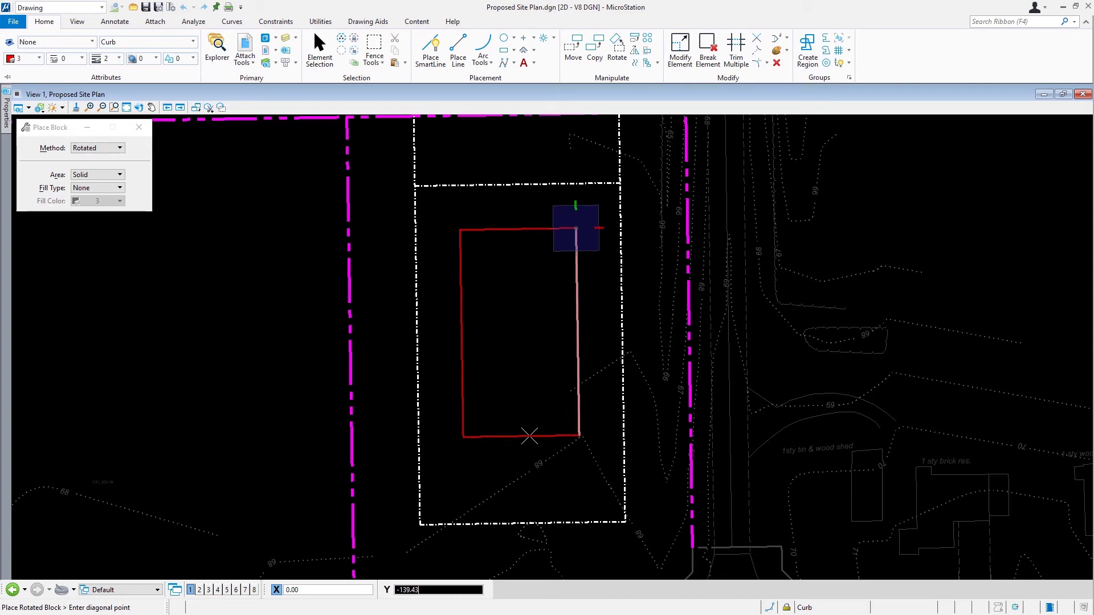
pyautogui.moveTo(529, 436)
pyautogui.write('168')
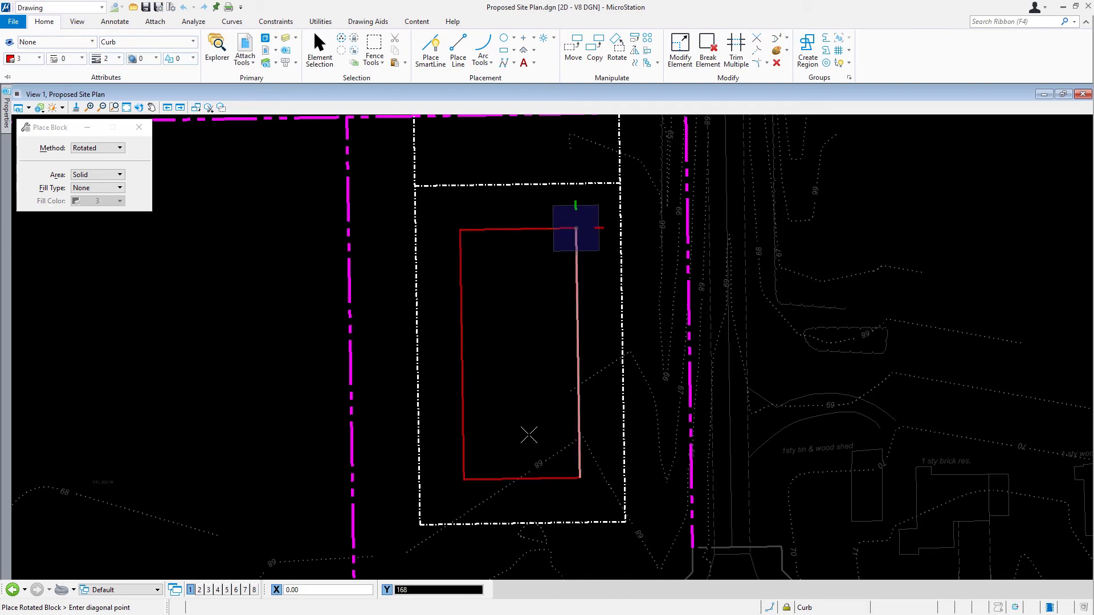
pyautogui.click(575, 227)
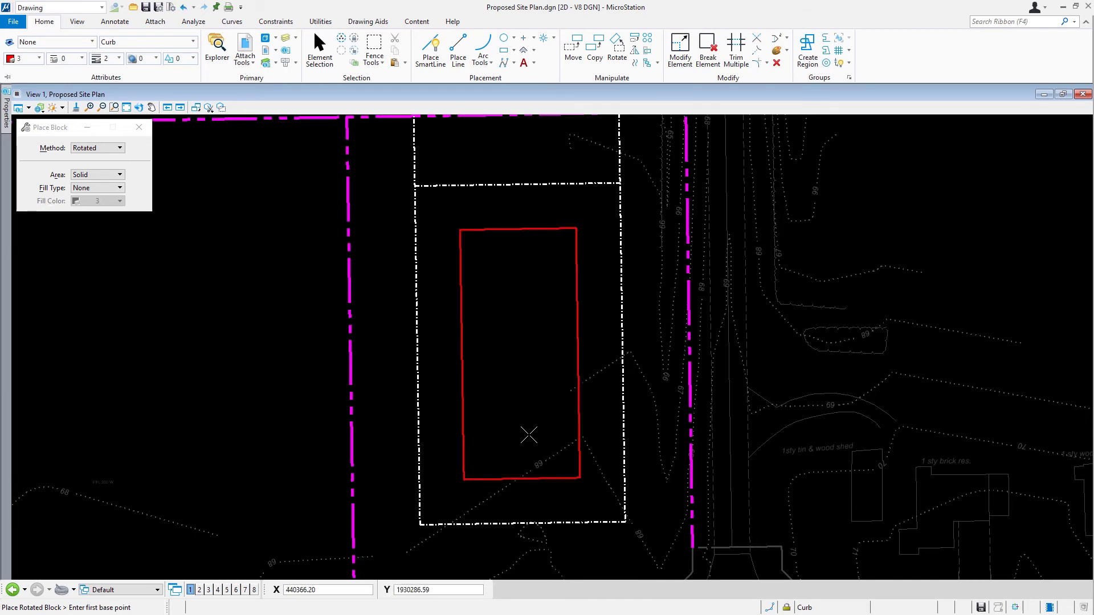